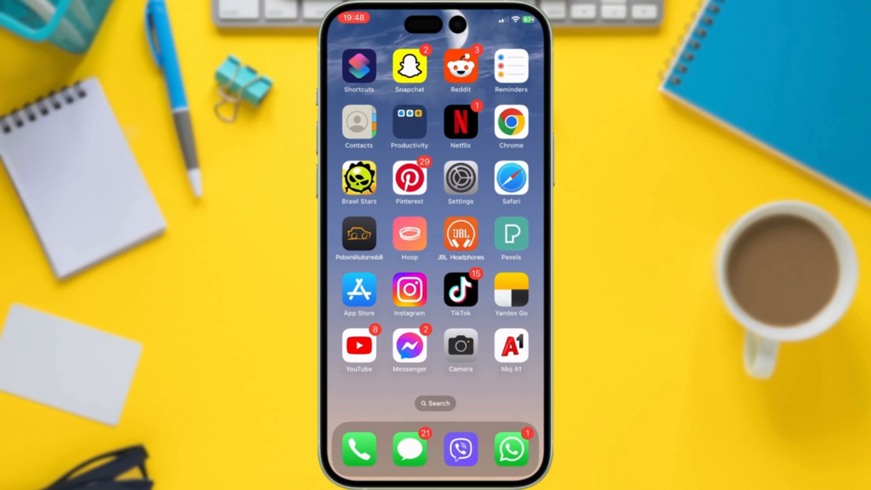
pyautogui.moveTo(477, 204)
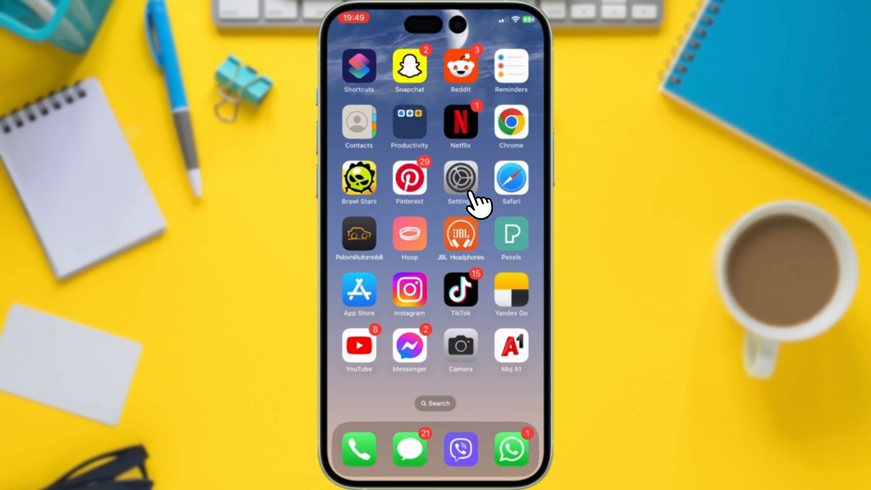
# - Show the Wi-Fi page in Settings with the connected Mladenovic 2.4G network
pyautogui.click(460, 176)
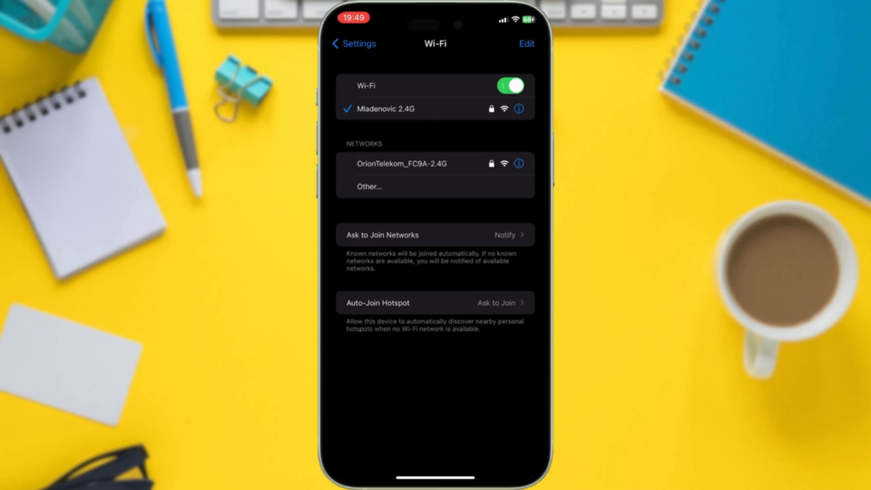
# - Forget the Mladenovic 2.4G network from its details page and return to the Home Screen
pyautogui.click(518, 109)
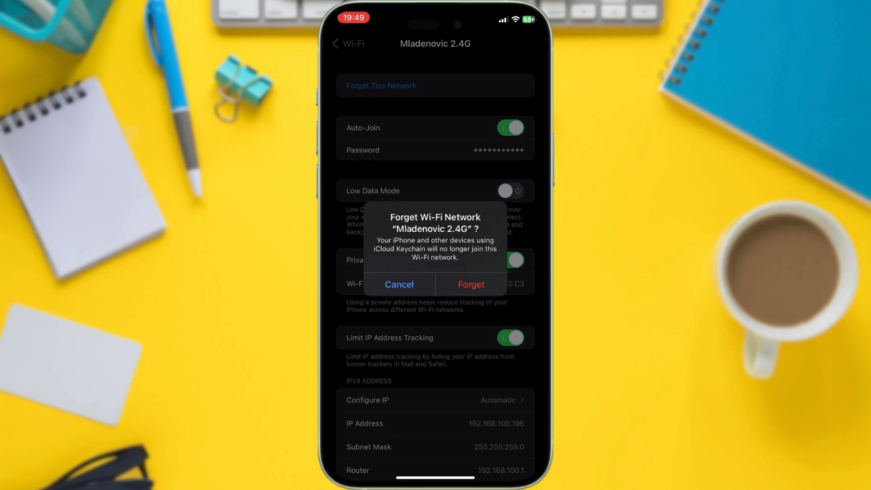
pyautogui.click(399, 284)
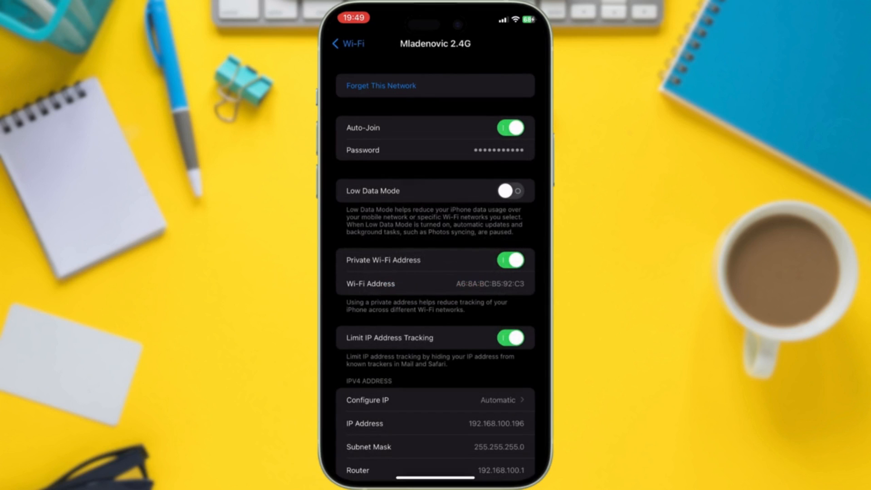
pyautogui.click(346, 44)
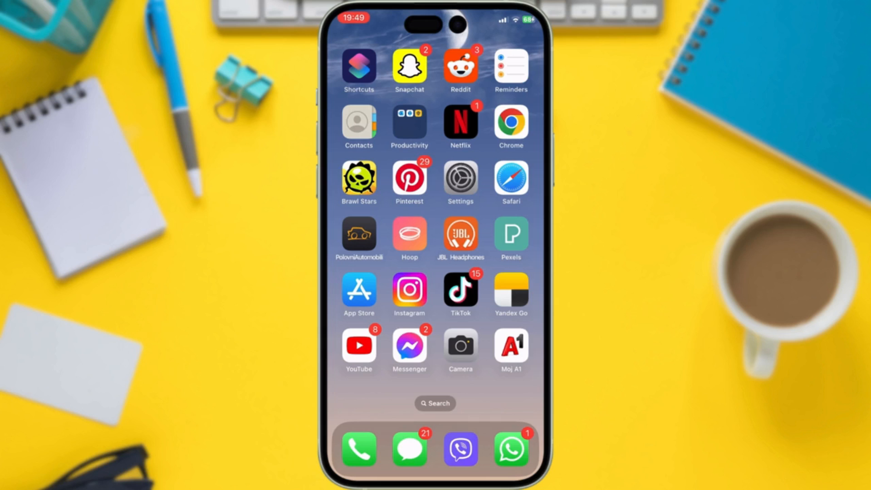
# - Reset Network Settings from General > Transfer or Reset iPhone
pyautogui.click(460, 182)
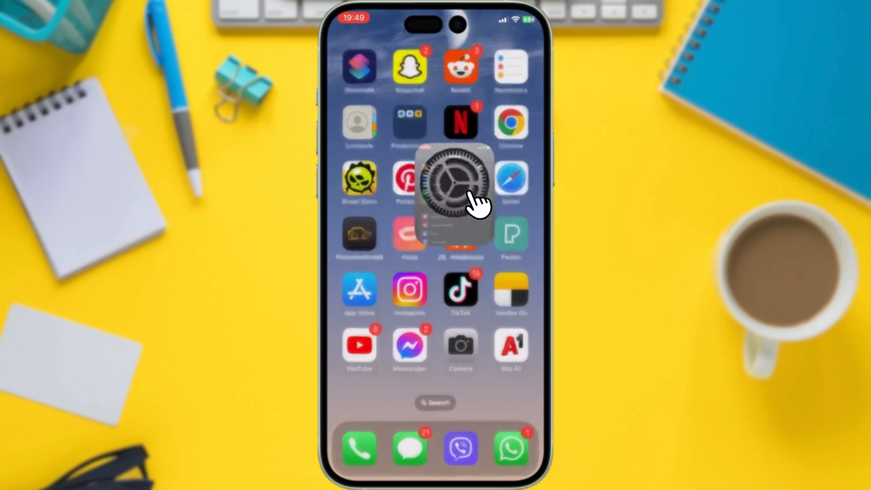
pyautogui.click(460, 191)
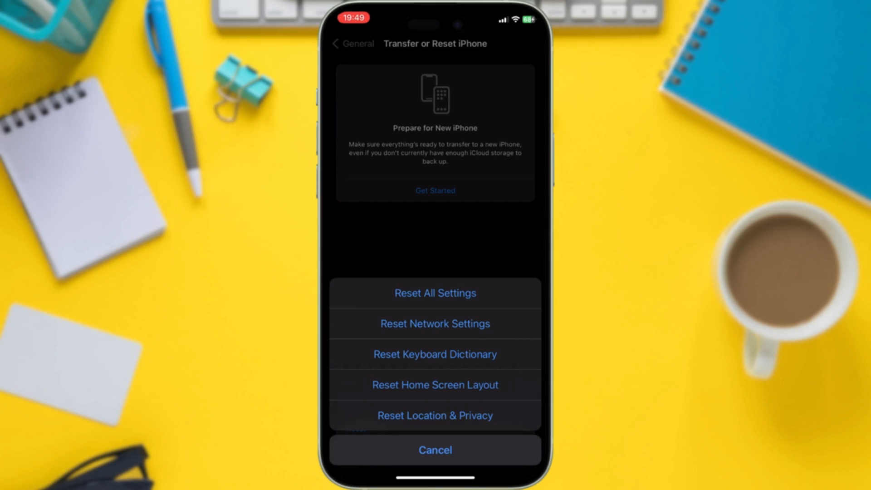
pyautogui.click(434, 450)
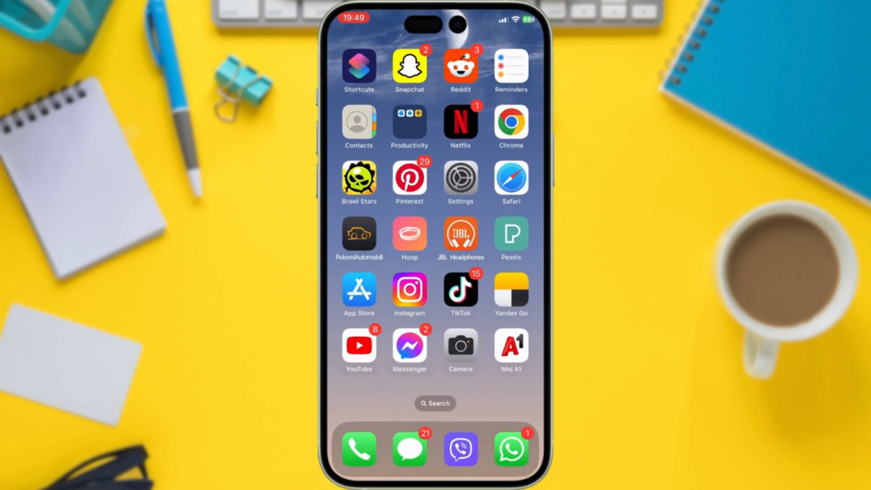